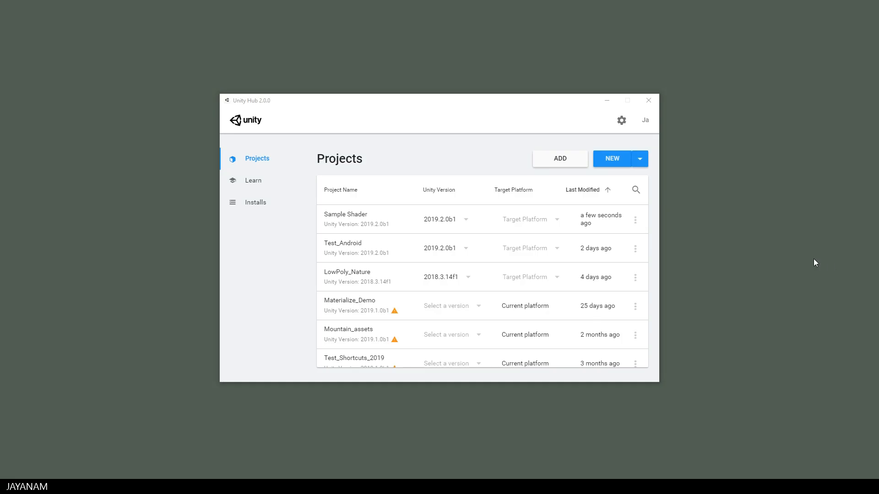
Step: Create a new 3D project named Url Button from Unity Hub
left_click(612, 159)
type("Url Button")
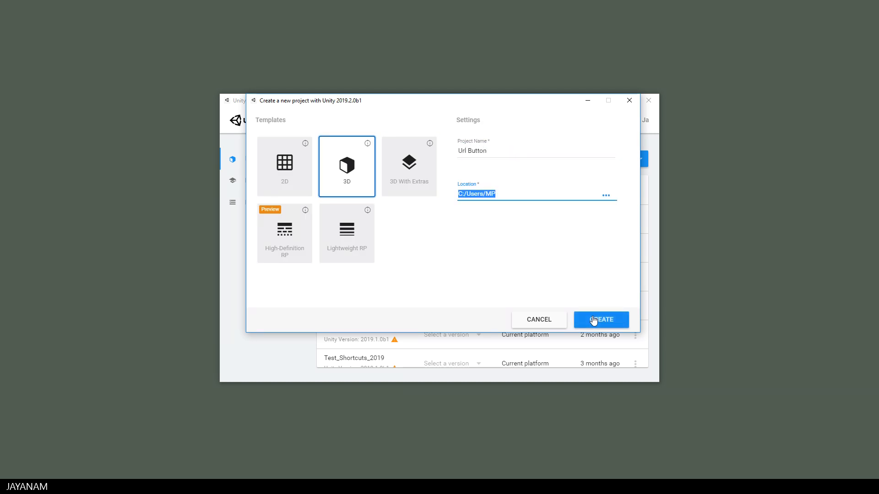
left_click(601, 319)
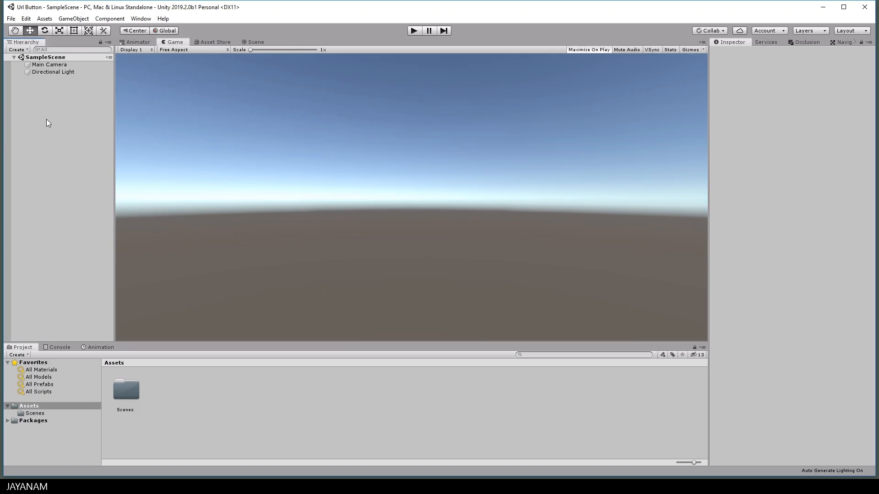
Step: Add a Button - TextMeshPro to SampleScene under a new Canvas and select its text object
right_click(48, 119)
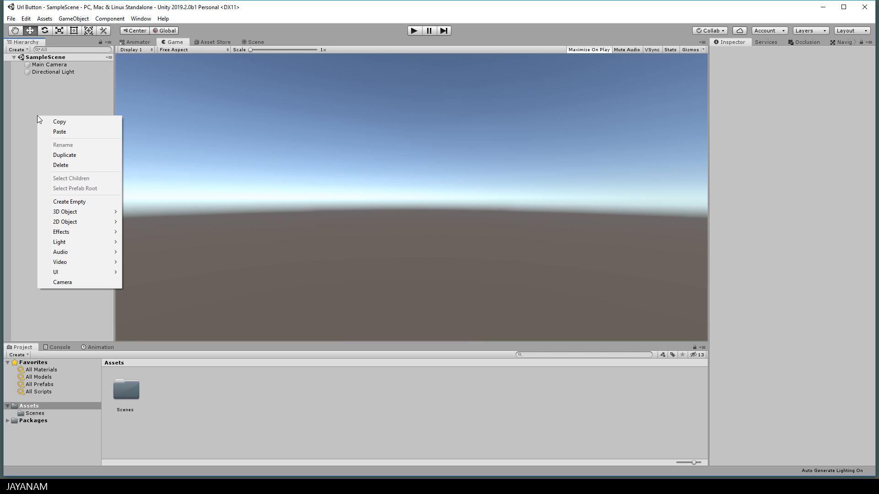
mouse_move(55, 272)
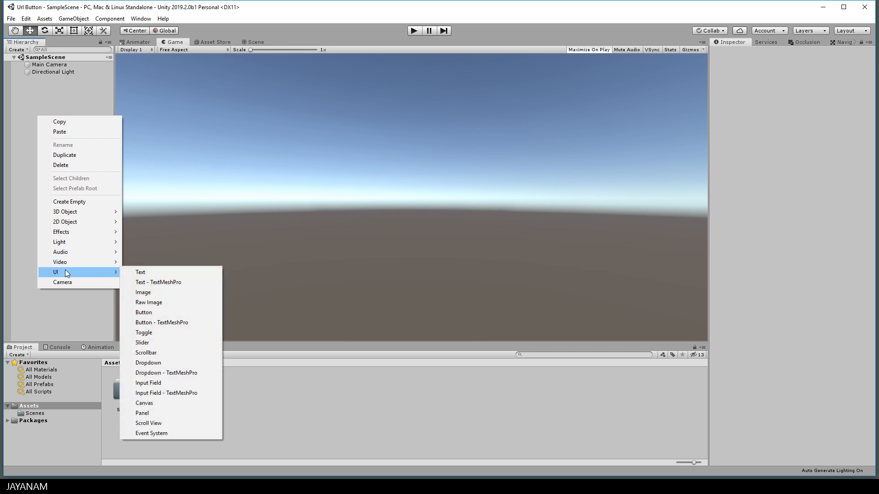
mouse_move(163, 314)
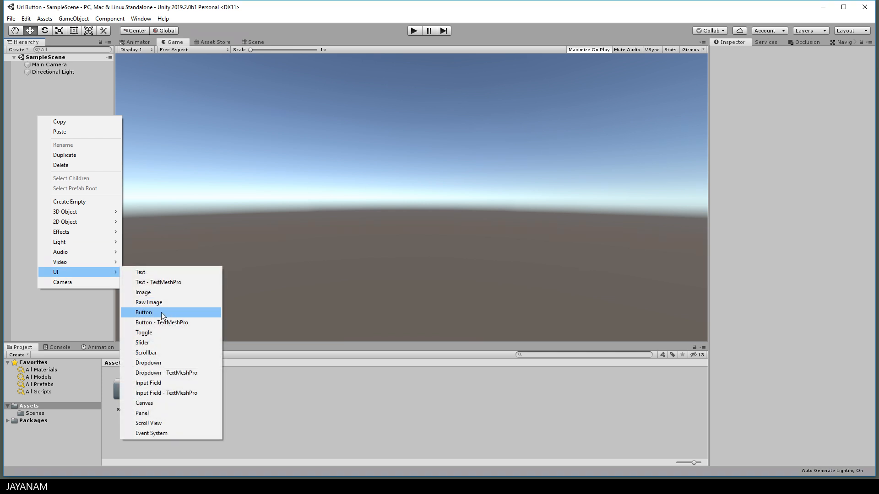
mouse_move(162, 322)
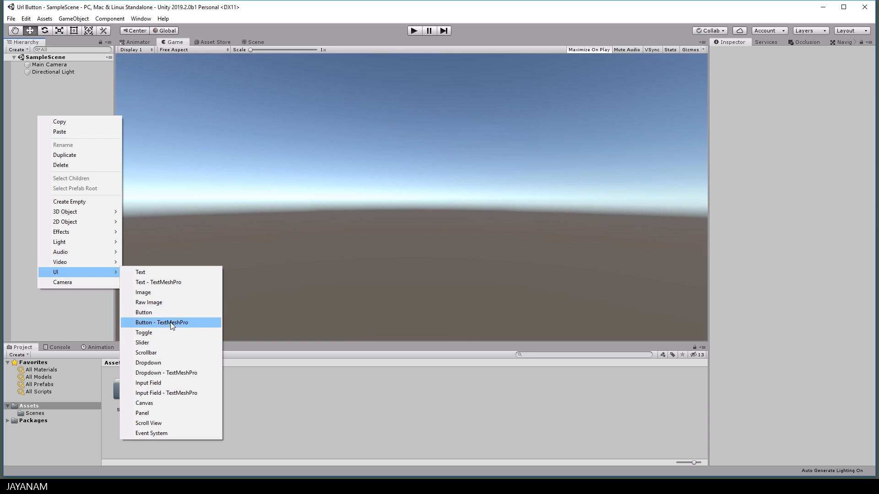
left_click(162, 322)
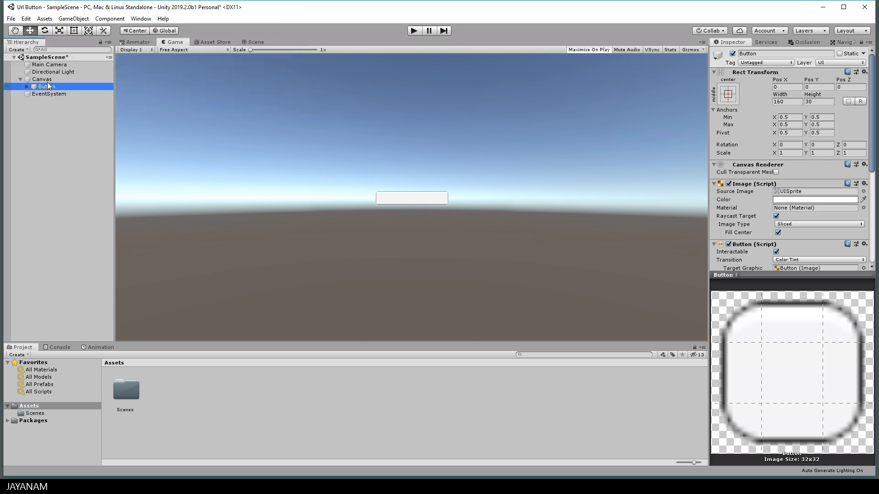
left_click(41, 79)
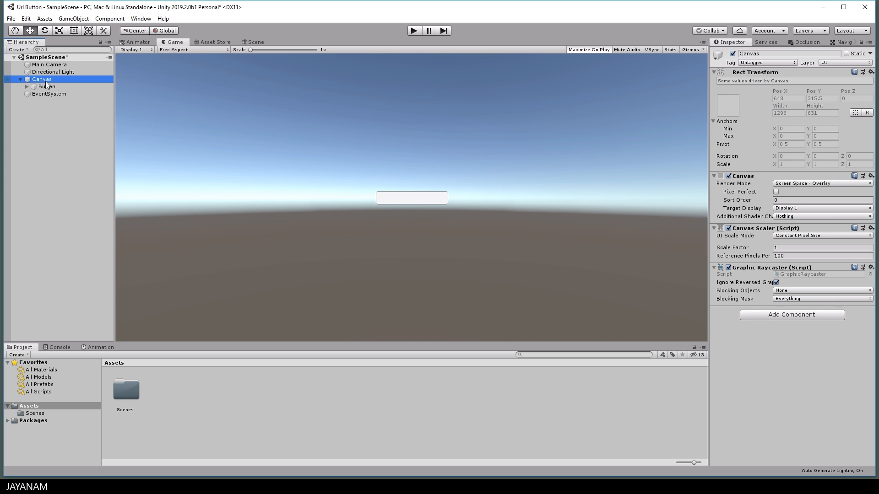
left_click(254, 43)
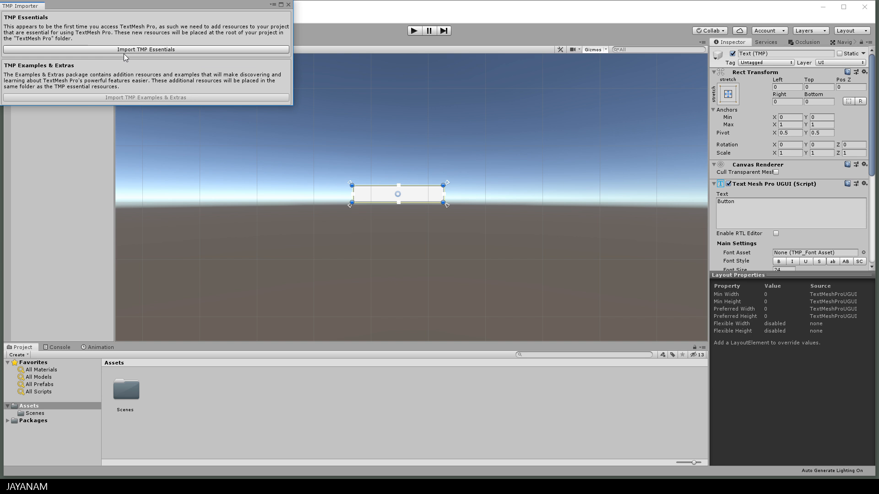
Step: Import TMP Essentials and relabel the button's Text (TMP) to 'Open Url'
left_click(146, 50)
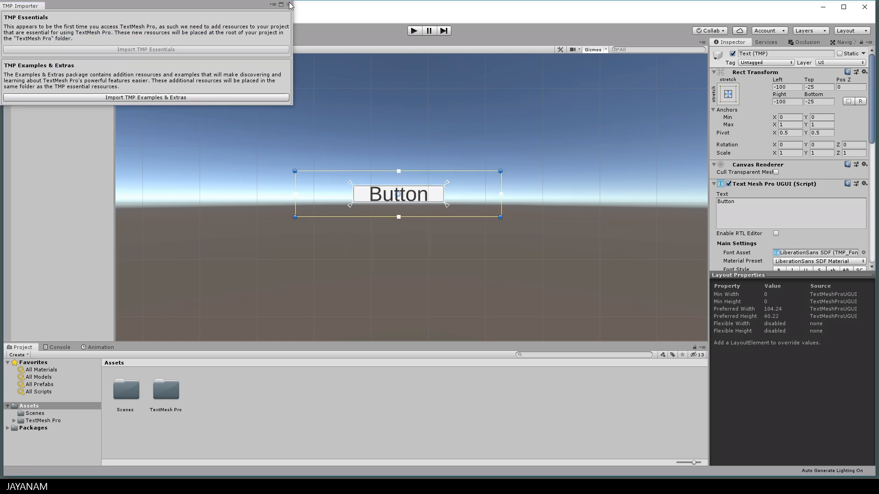
left_click(289, 6)
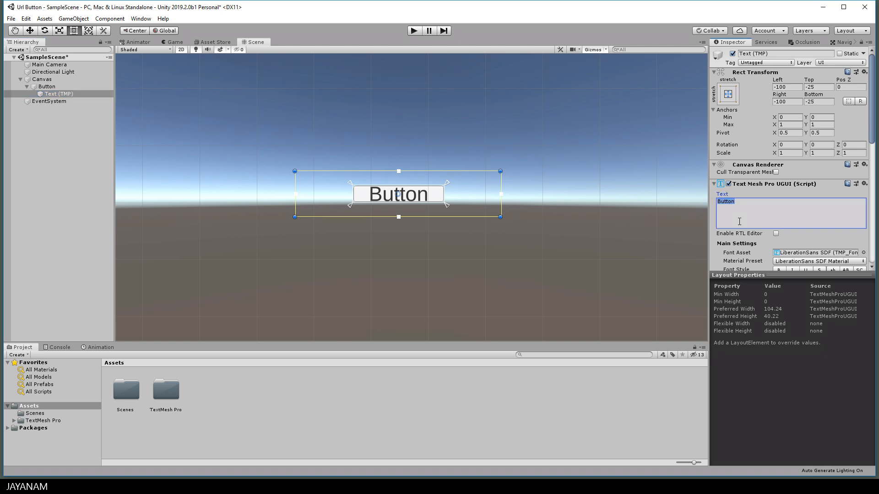
type("Open Url")
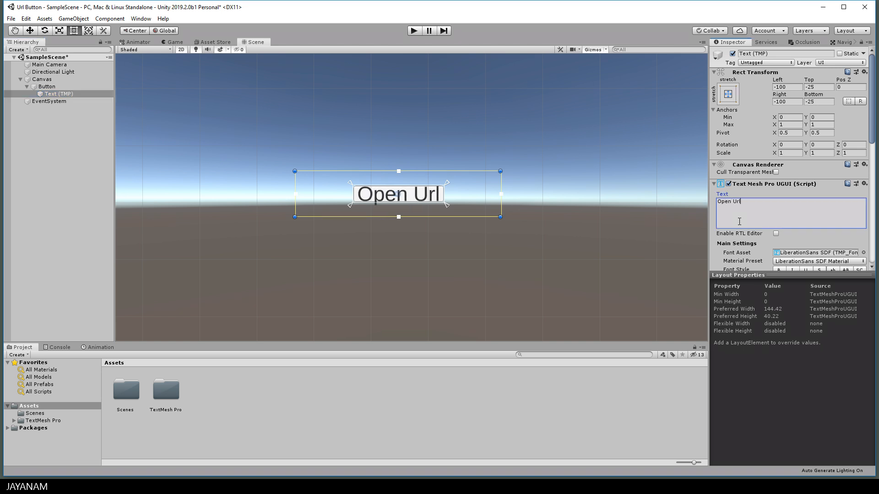
left_click(46, 86)
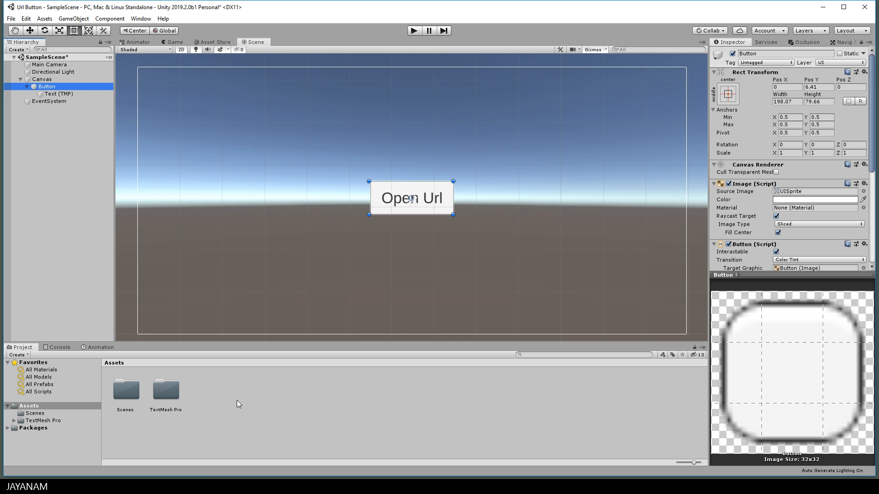
Step: Create a C# script asset named UrlOpener in the Project Assets
right_click(237, 392)
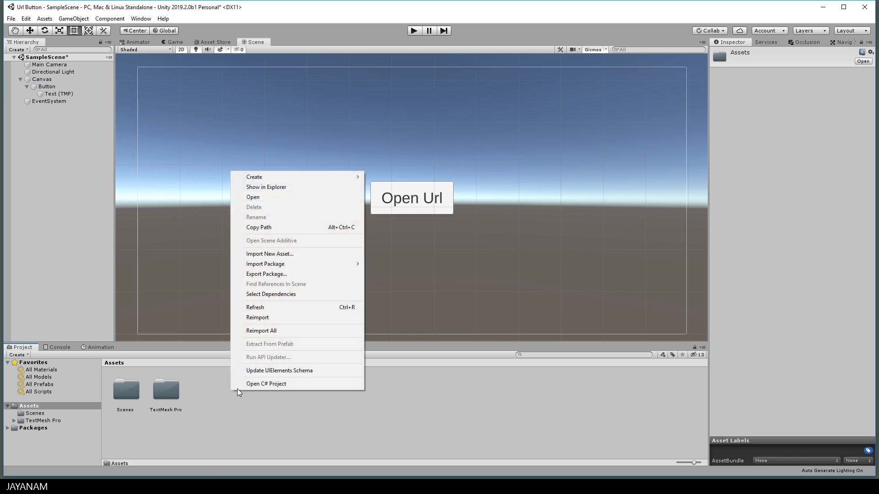
left_click(254, 177)
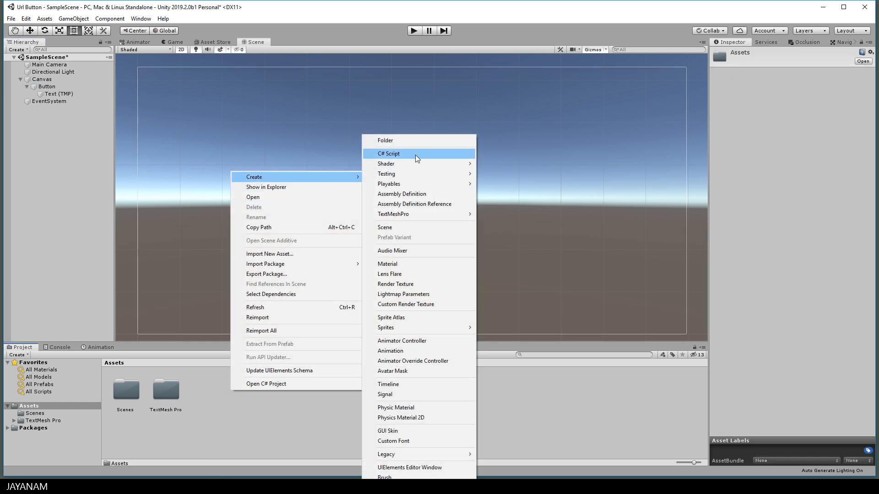
left_click(388, 154)
type("UrlOpener")
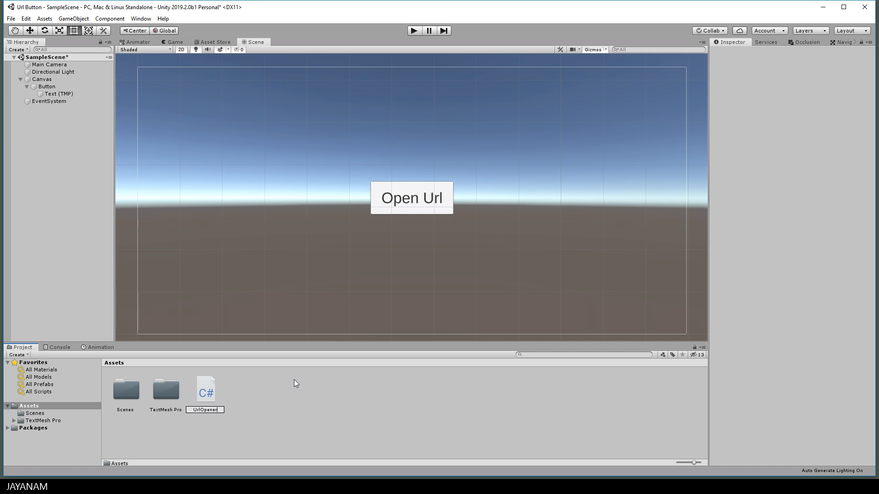
left_click(205, 389)
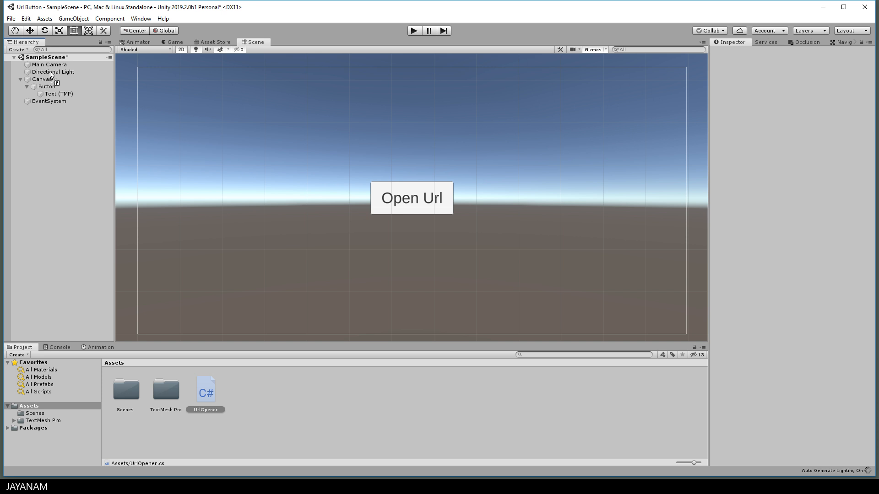
Step: Attach the UrlOpener script to the Button object
left_click(46, 87)
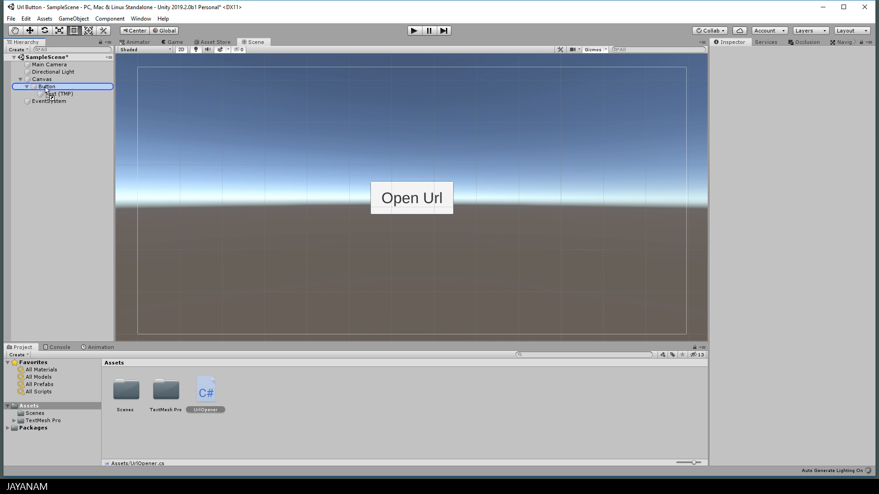
left_click(205, 391)
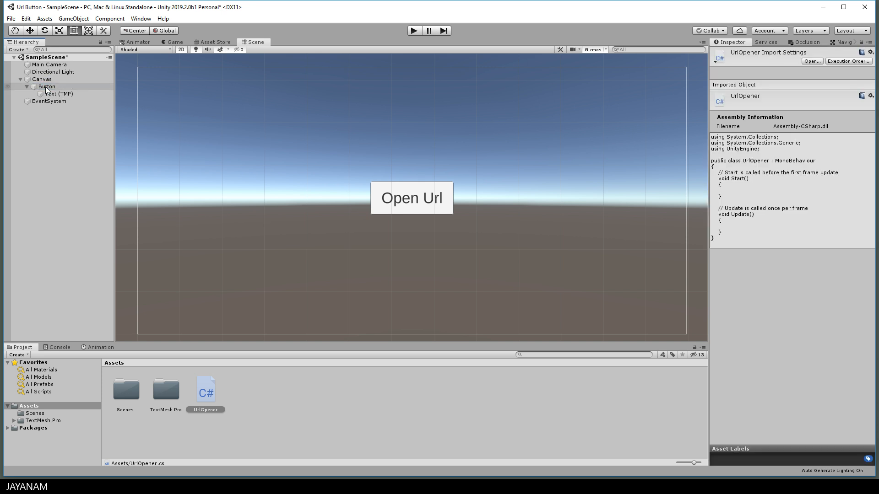
left_click(47, 86)
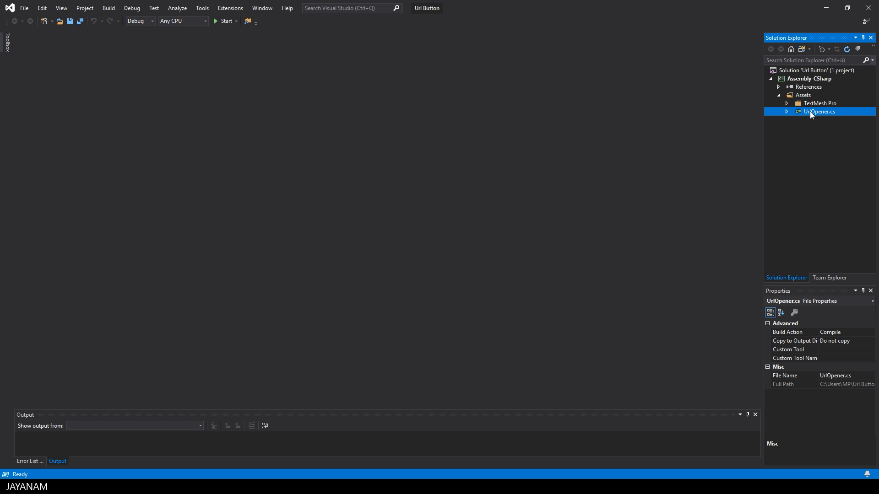
Step: Add a 'public string Url;' field to UrlOpener.cs
double_click(819, 112)
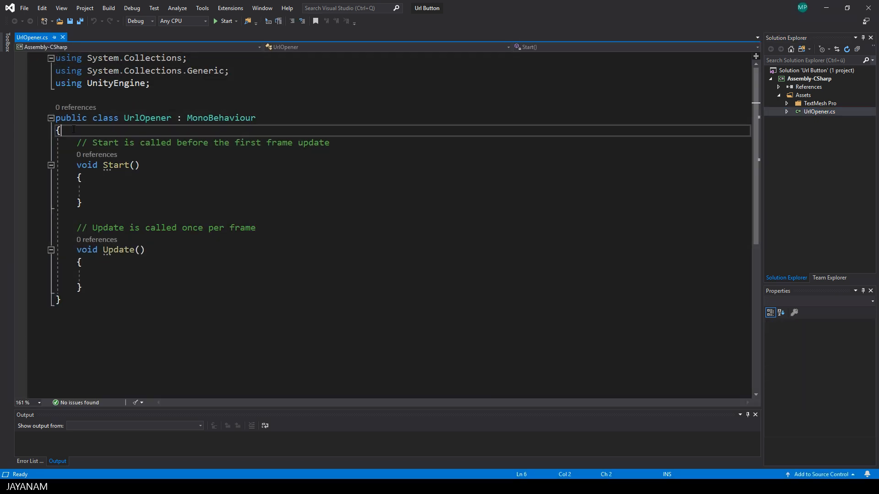
type("public")
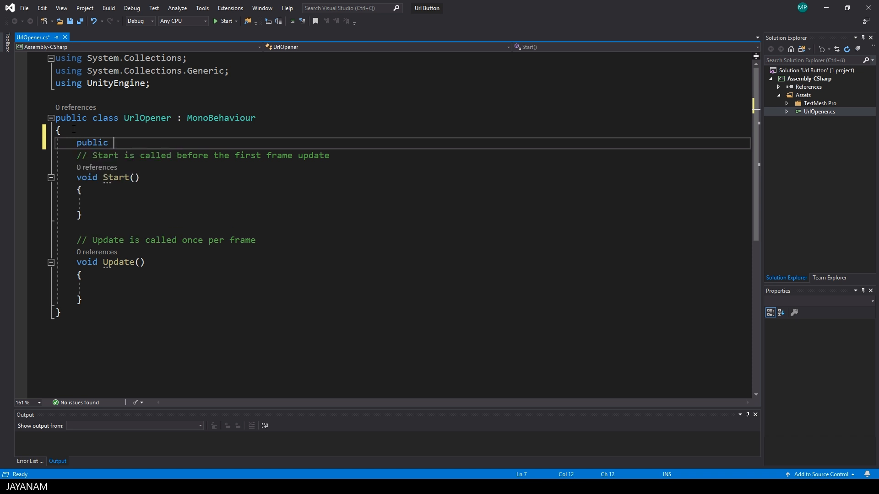
type("string Url;")
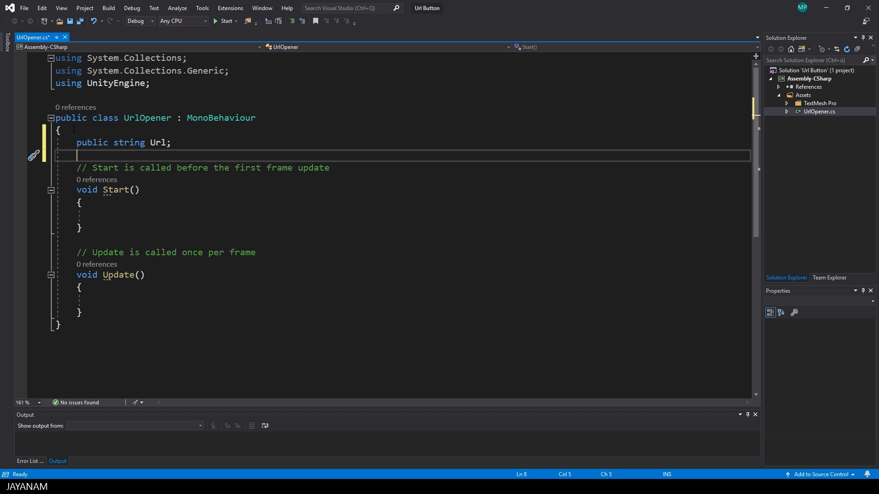
key("ctrl+s")
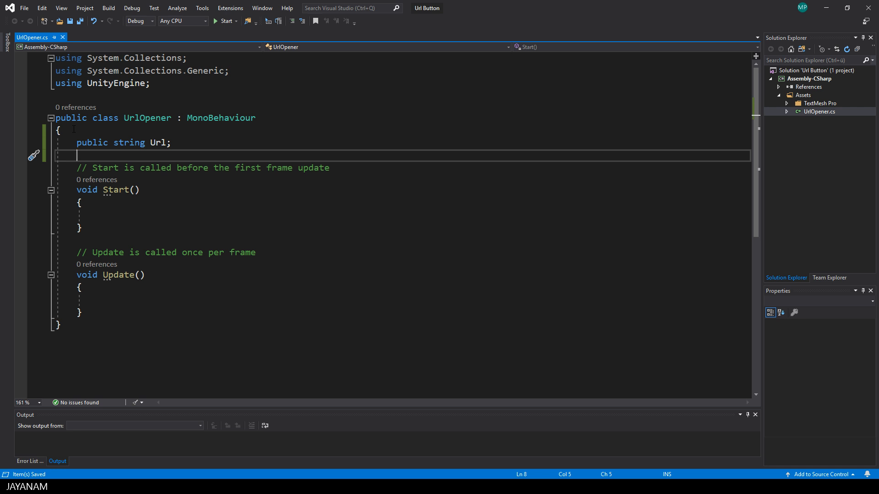
Step: Add a public Open() method calling Application.OpenURL(Url) and save the script
type("public void Open")
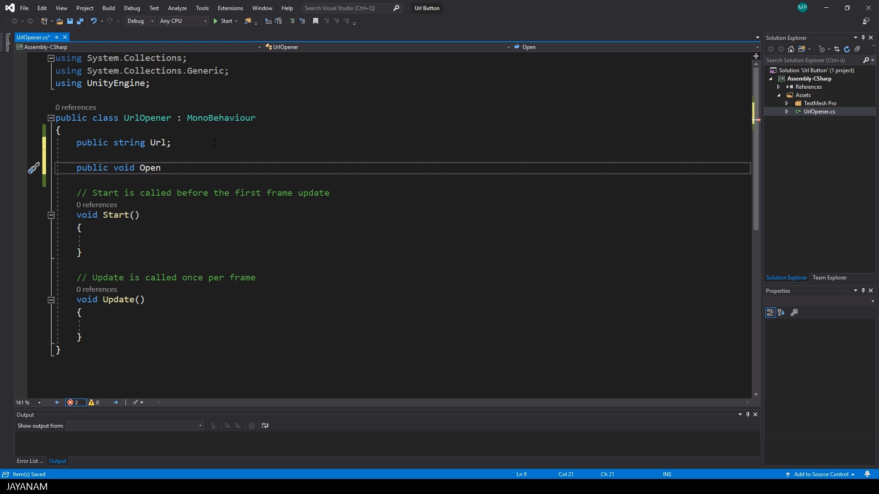
type("()")
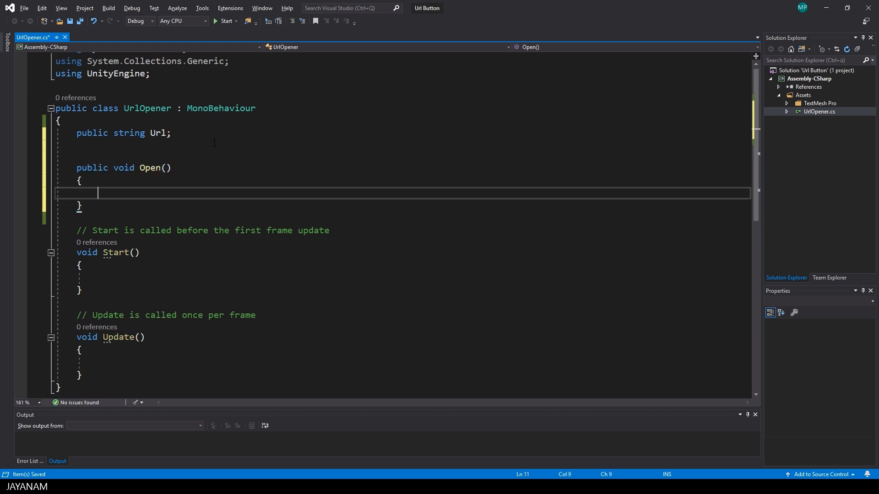
type("Application.OpenURL(")
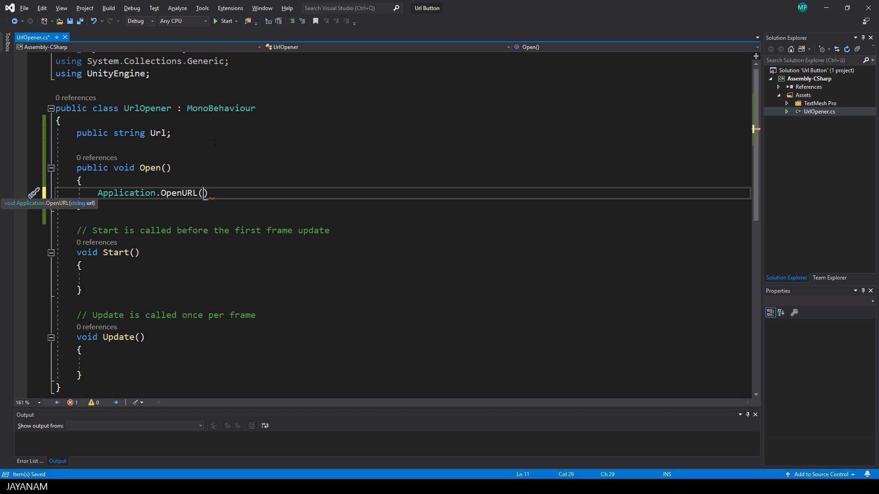
type("Url")
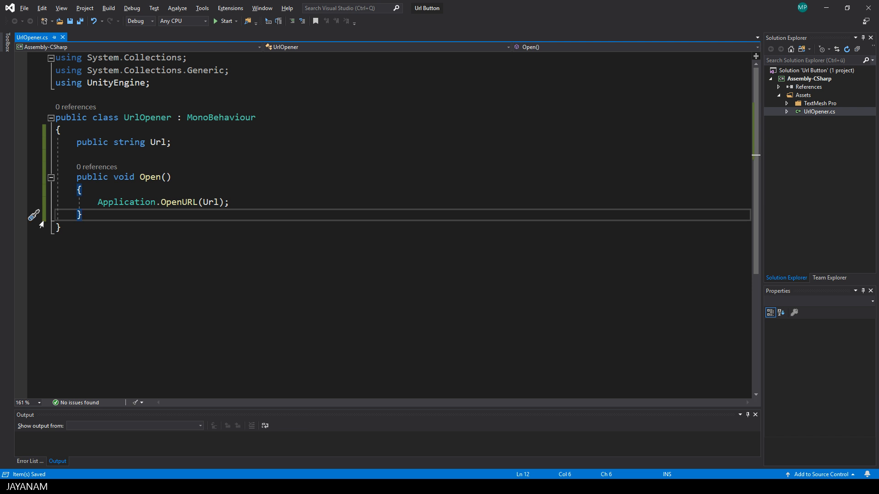
right_click(152, 57)
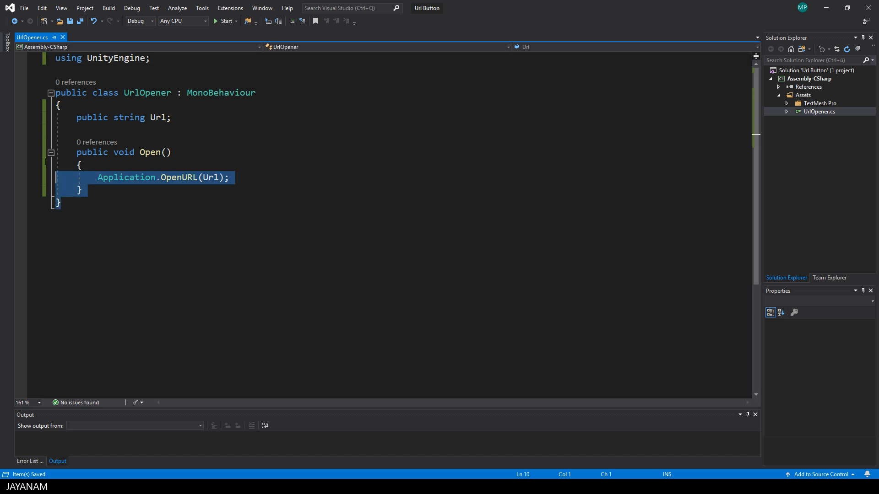
key("ctrl+a")
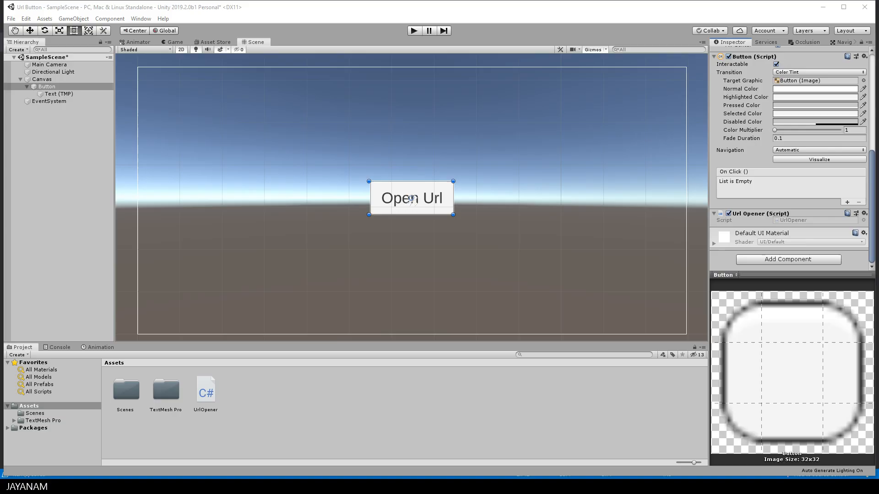
mouse_move(501, 280)
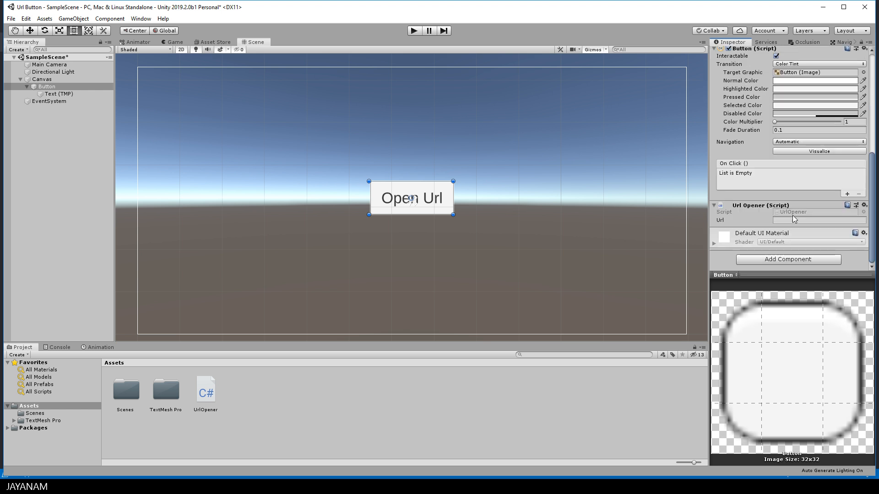
left_click(819, 219)
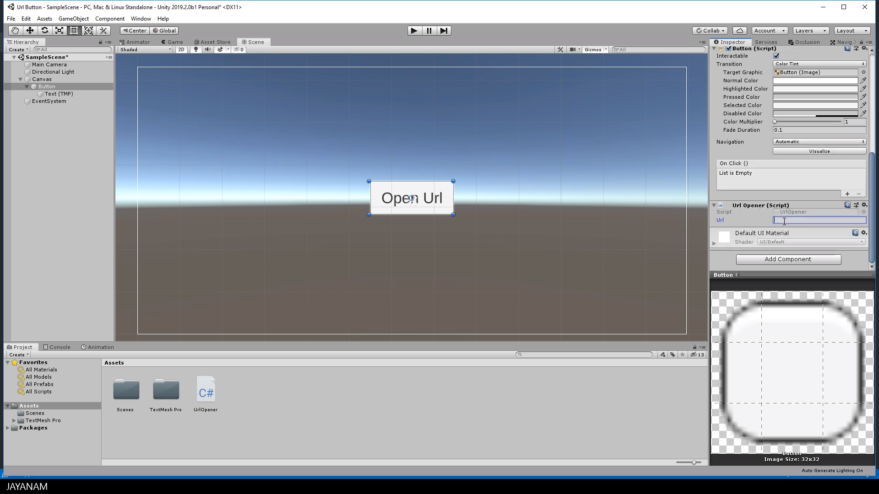
type("http://www.unity.com")
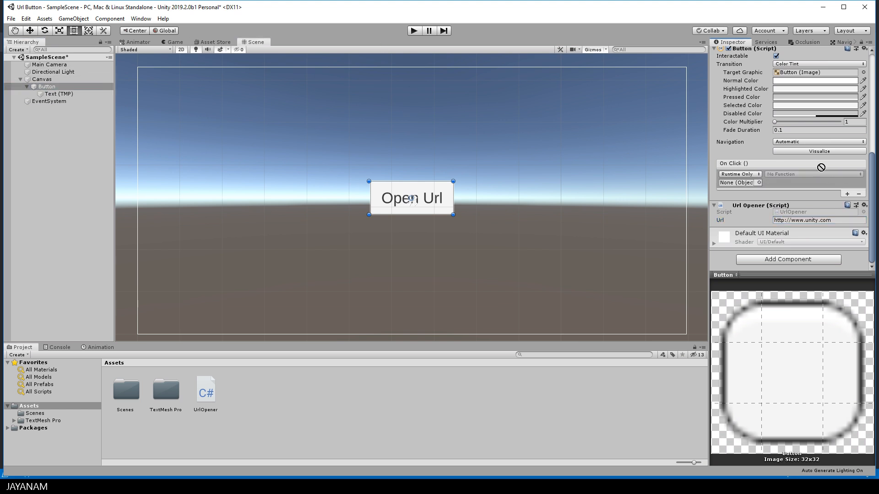
Step: Wire the button's On Click event to the Button's UrlOpener.Open() function
left_click(740, 182)
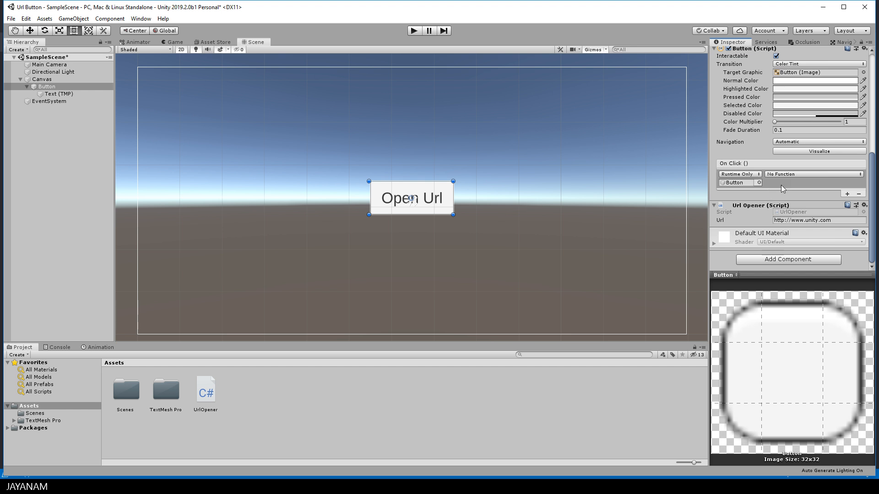
left_click(813, 174)
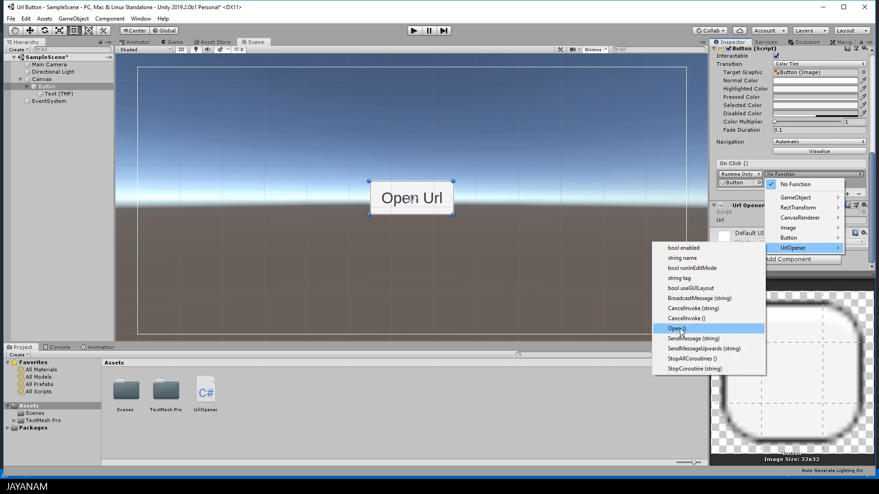
left_click(676, 329)
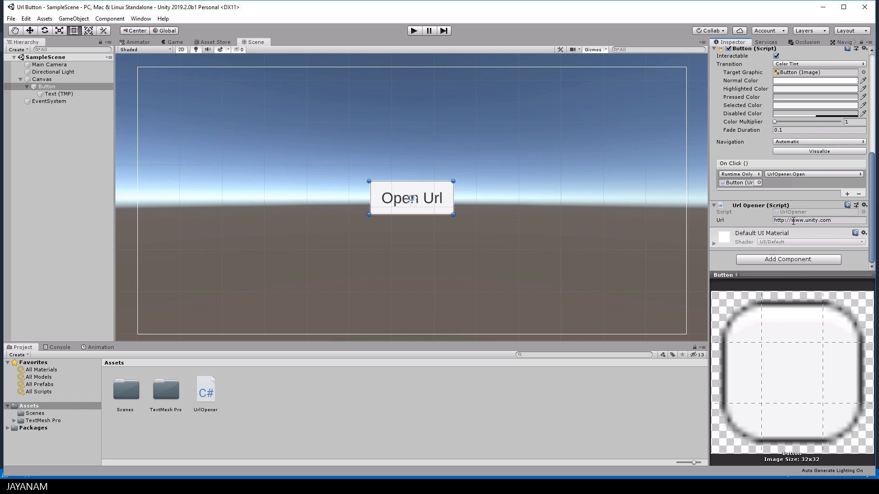
mouse_move(428, 58)
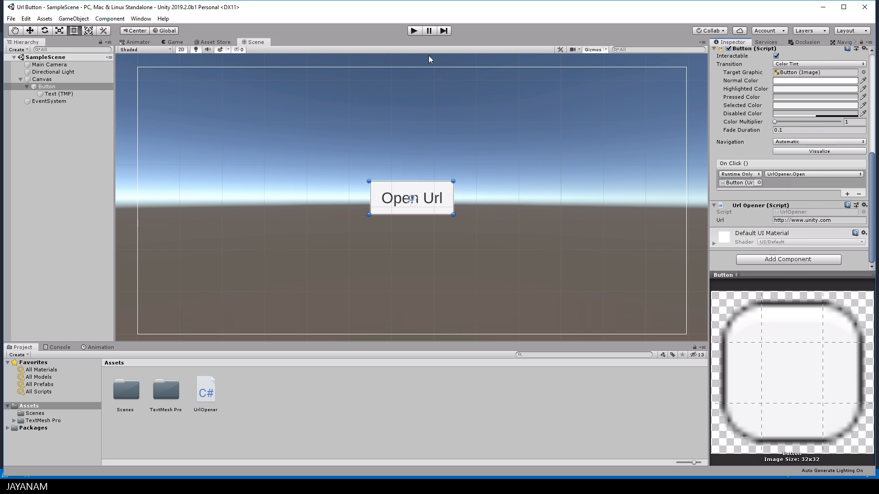
left_click(414, 30)
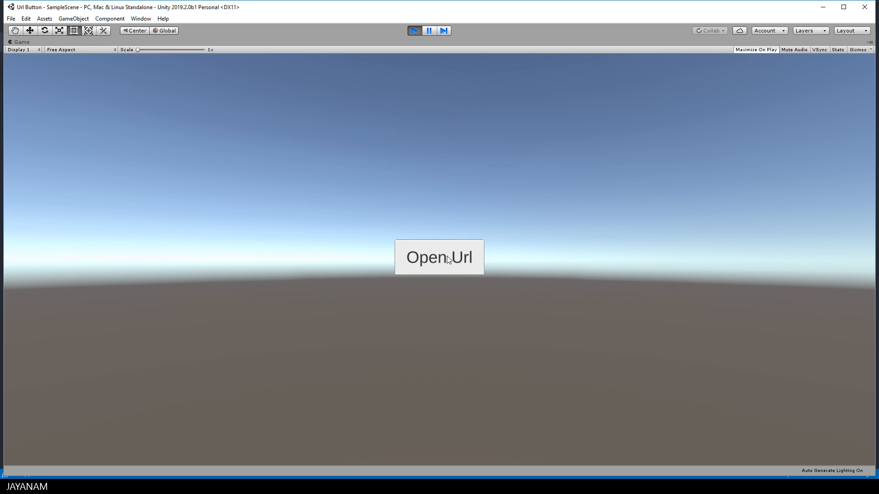
left_click(439, 257)
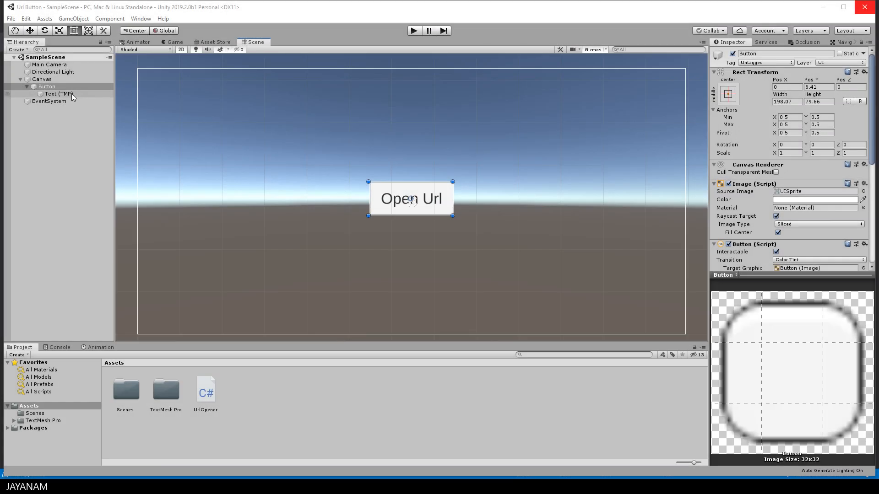
Step: Make the Open Url text underlined with a blue vertex colour
left_click(59, 93)
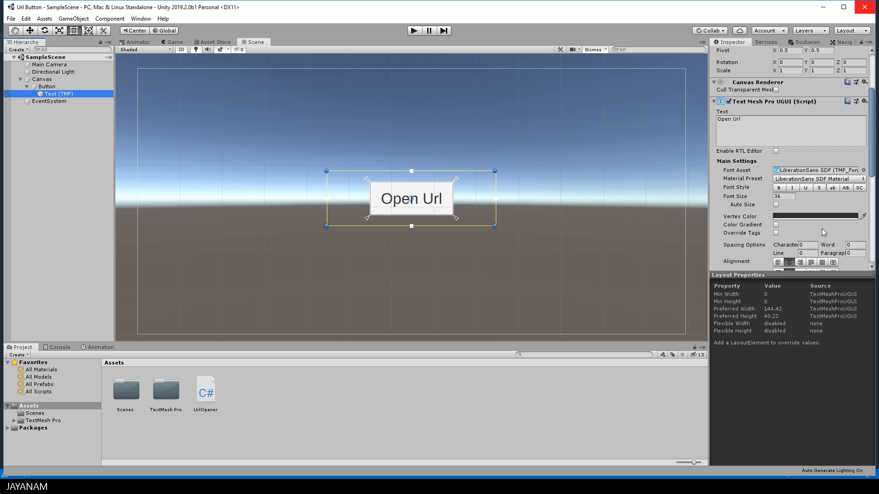
left_click(805, 188)
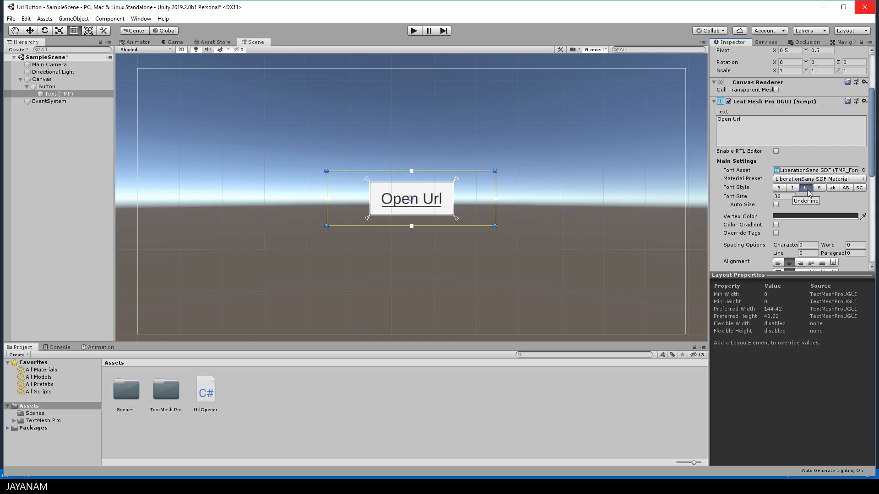
left_click(815, 216)
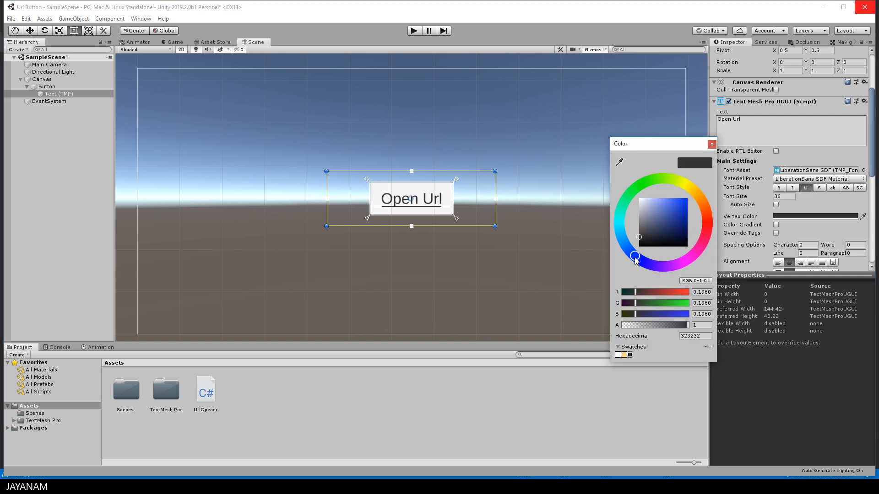
left_click(712, 144)
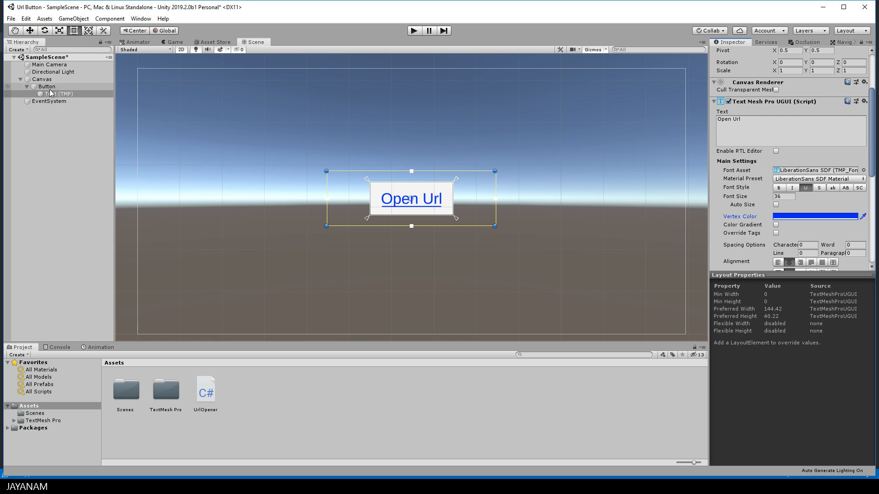
Step: Hide the Button background, enter Play mode and click the link to open unity.com
left_click(47, 86)
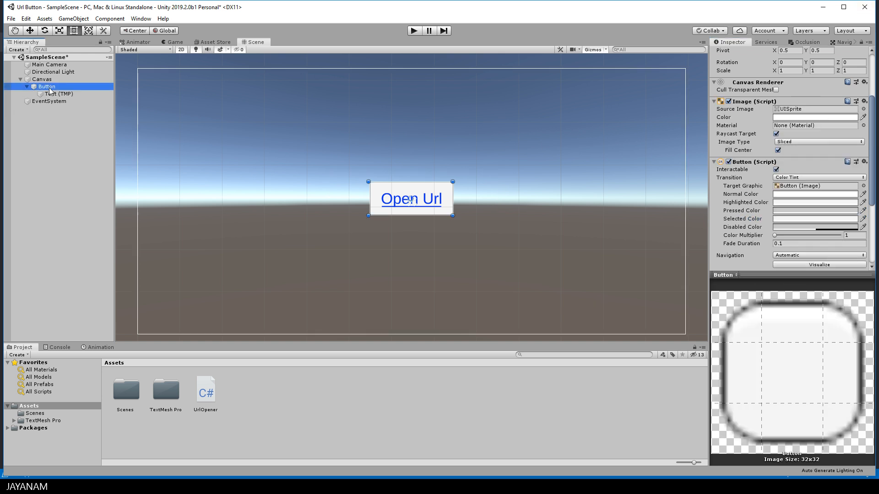
mouse_move(692, 190)
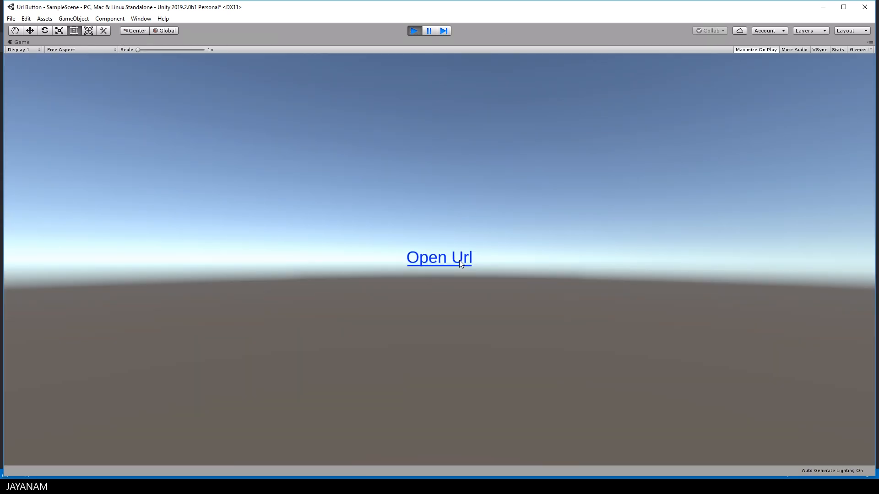
left_click(439, 258)
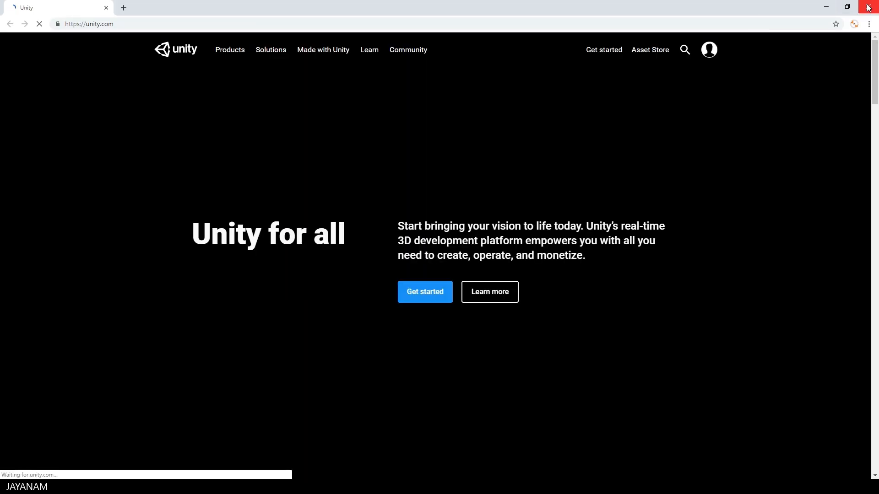